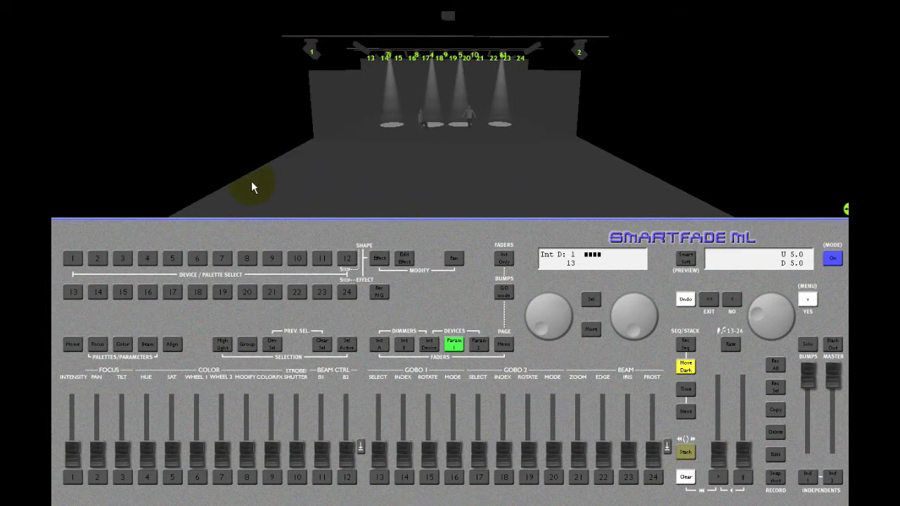
Step: Select Mac300 devices 3–6 and bring up the Stage, Front, People and Wall focus palettes
left_click(272, 345)
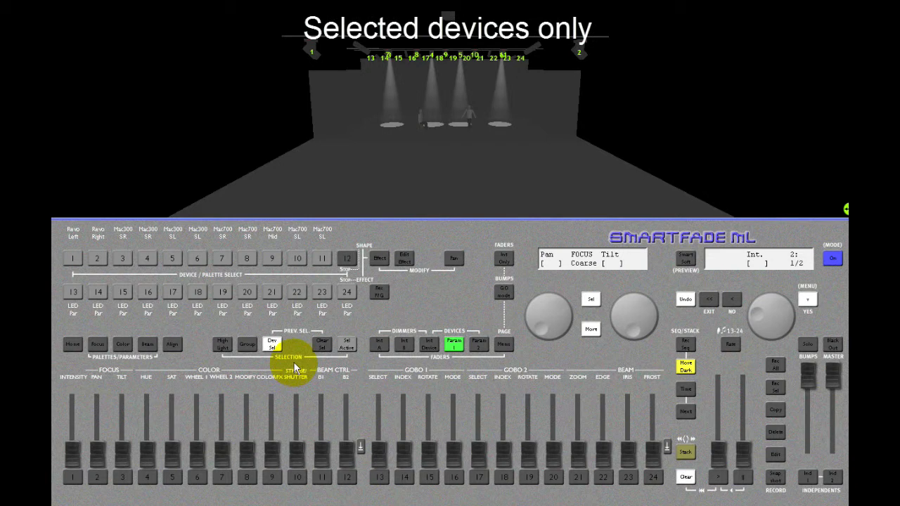
left_click(173, 258)
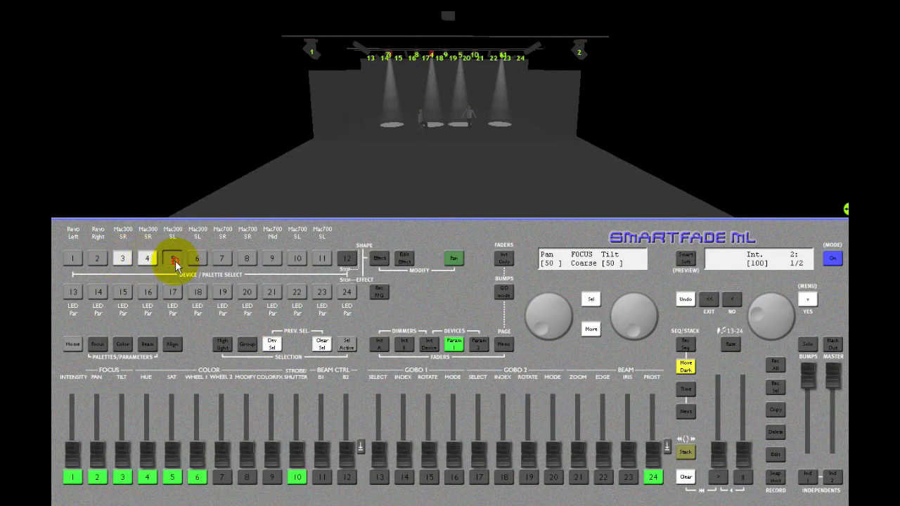
left_click(172, 258)
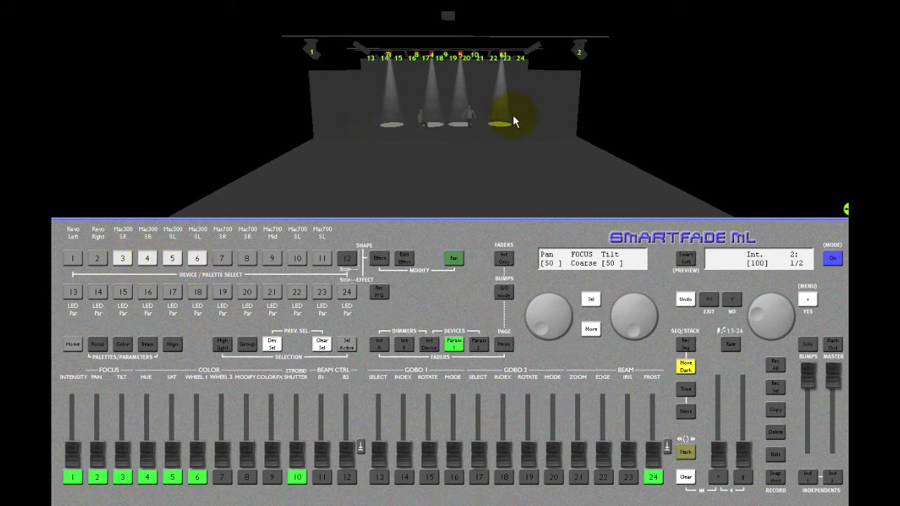
left_click(98, 343)
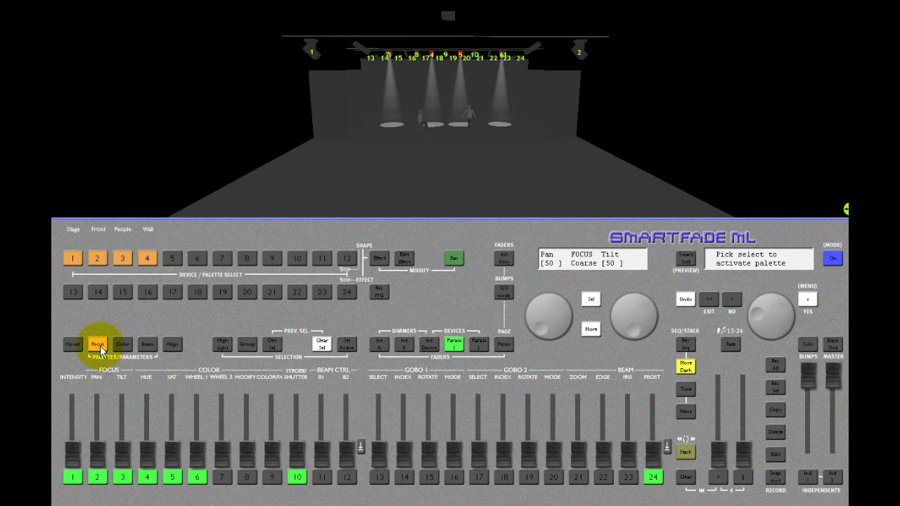
Step: Recall the Stage, Front, People and Wall focus palettes in turn, ending aimed at the wall
left_click(97, 344)
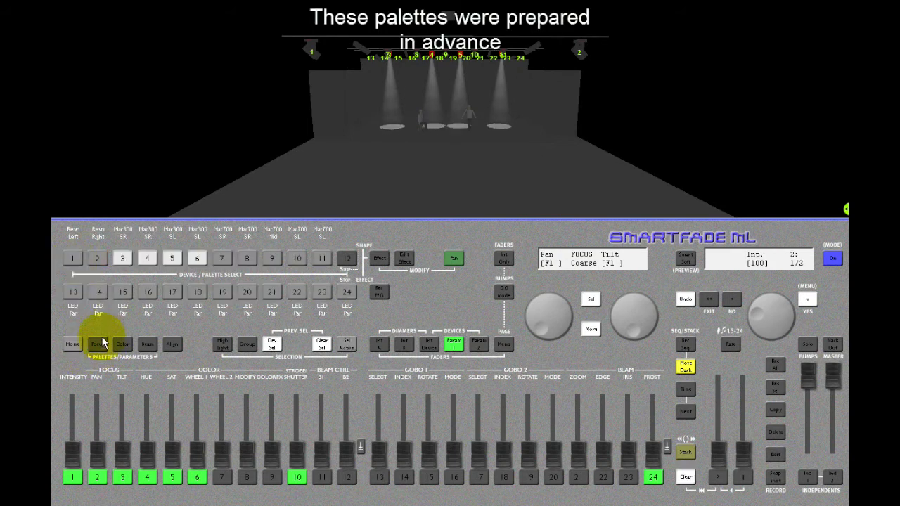
left_click(98, 344)
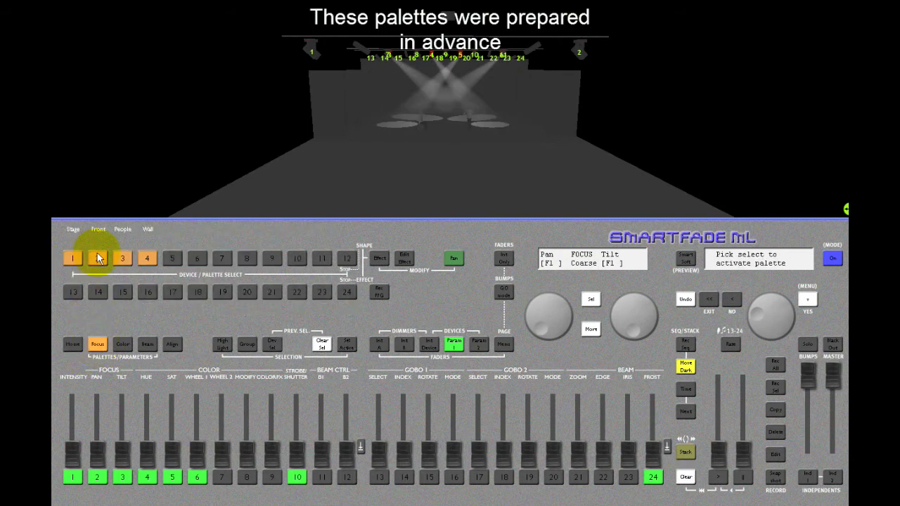
left_click(97, 258)
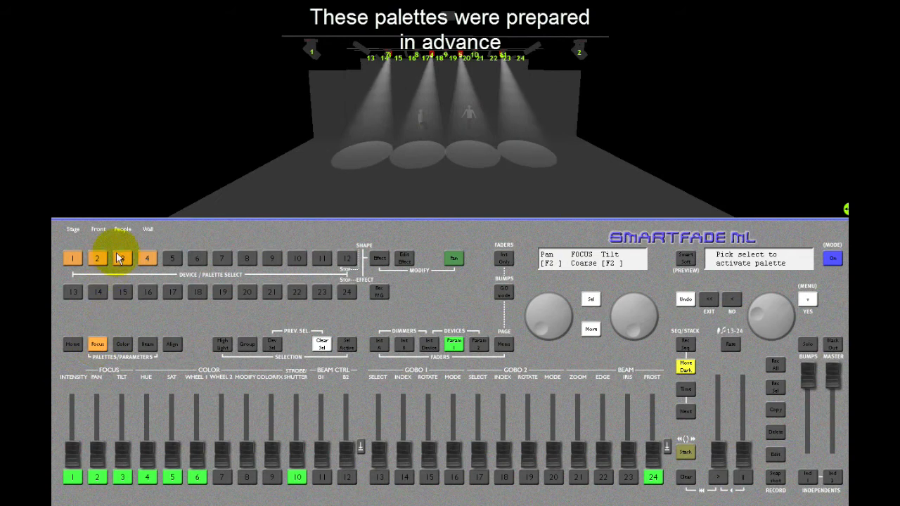
left_click(122, 258)
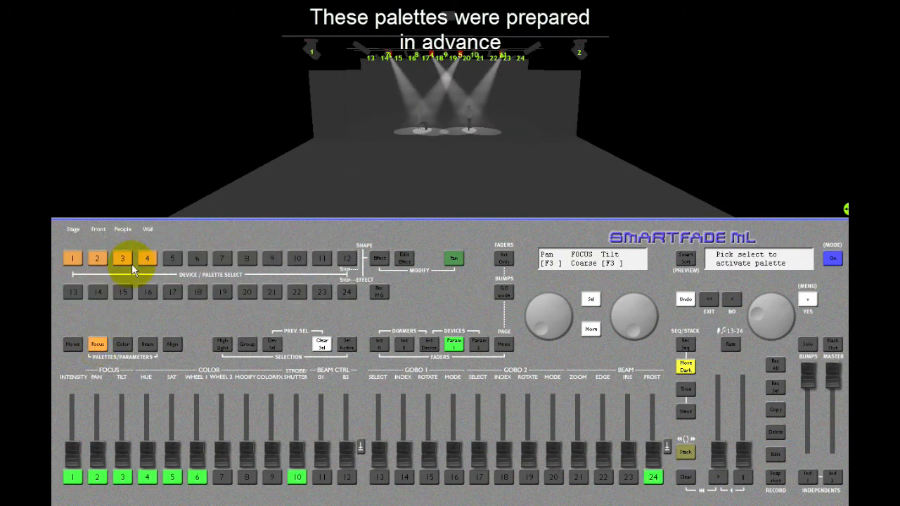
left_click(147, 258)
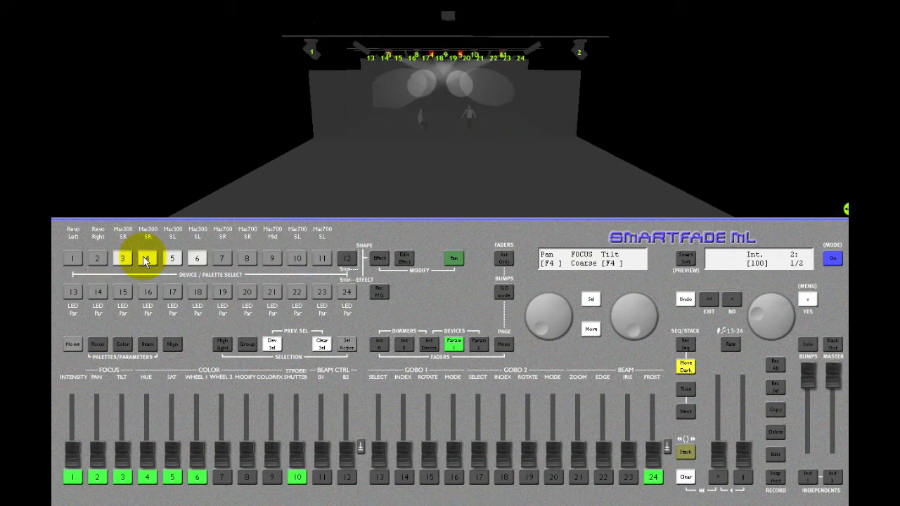
left_click(122, 344)
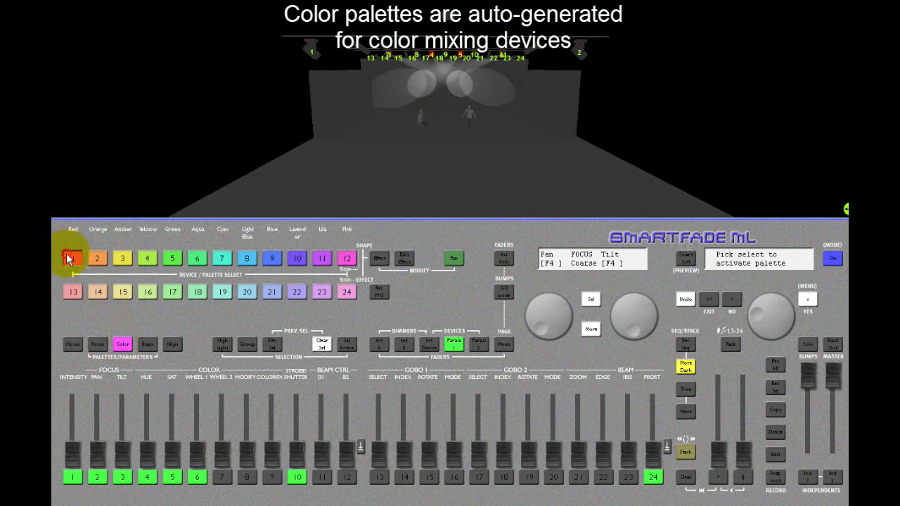
Step: Apply colour palettes such as Lavender and Blue so the Mac300 beams glow blue
left_click(73, 258)
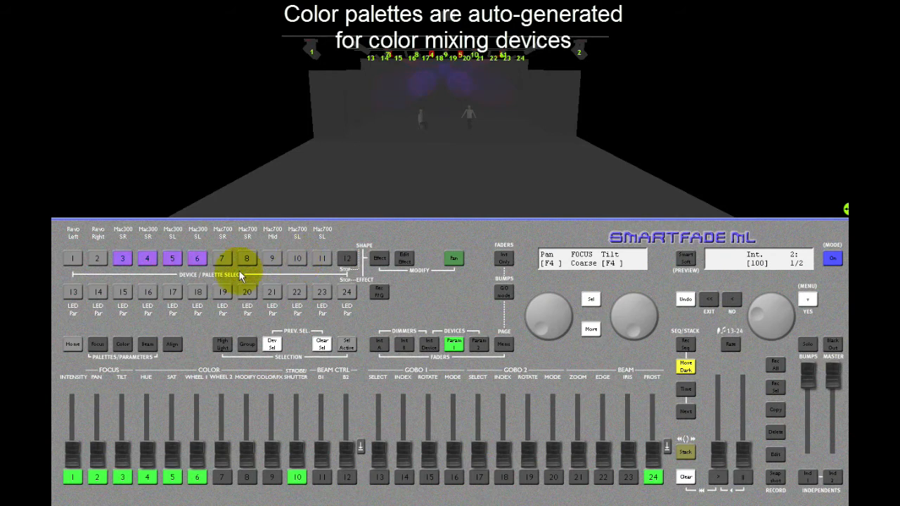
left_click(122, 258)
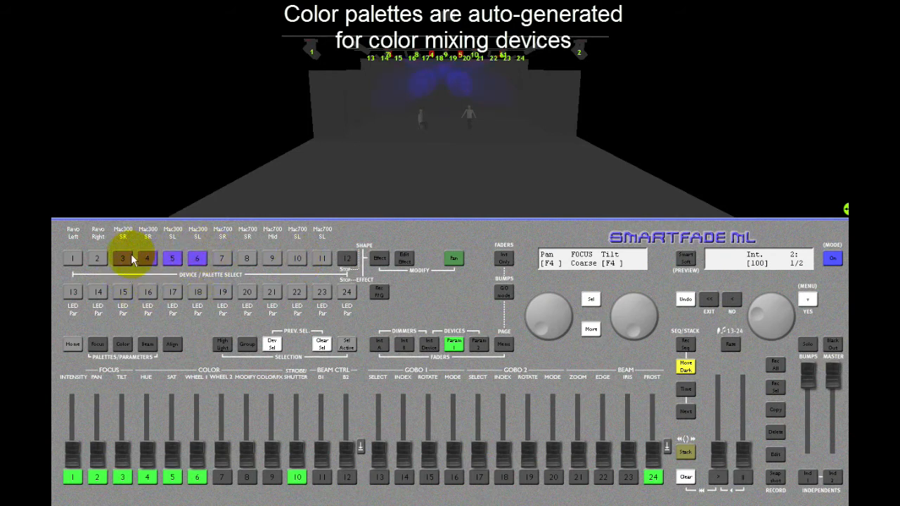